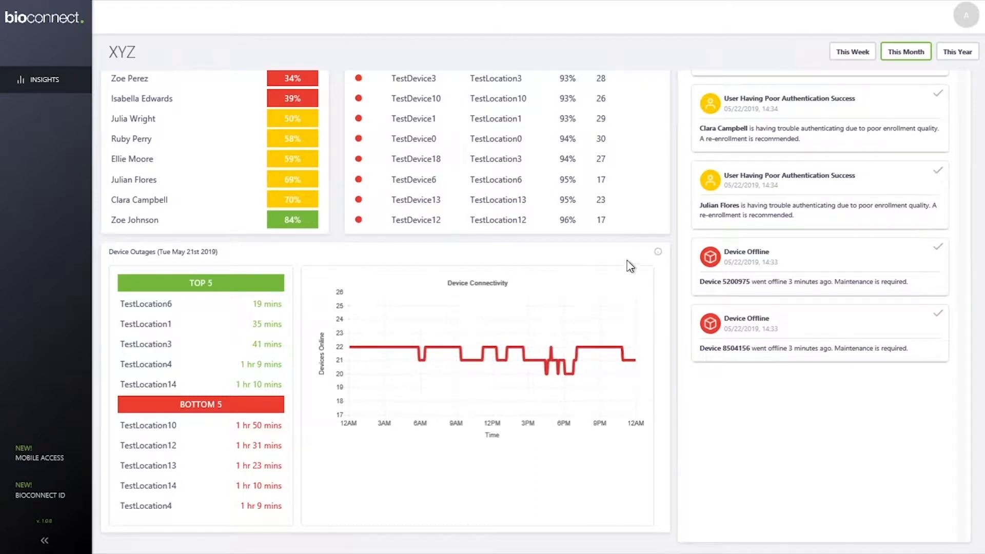
- Open the Device Outages info dialog defining Top 5, Bottom 5 and Device Connectivity
{"action": "left_click", "coordinate": [658, 251]}
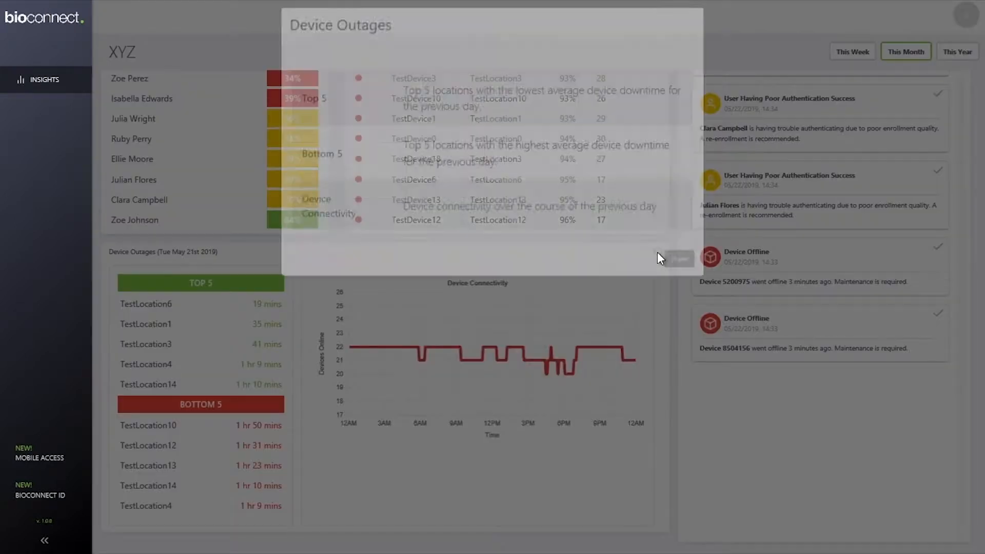